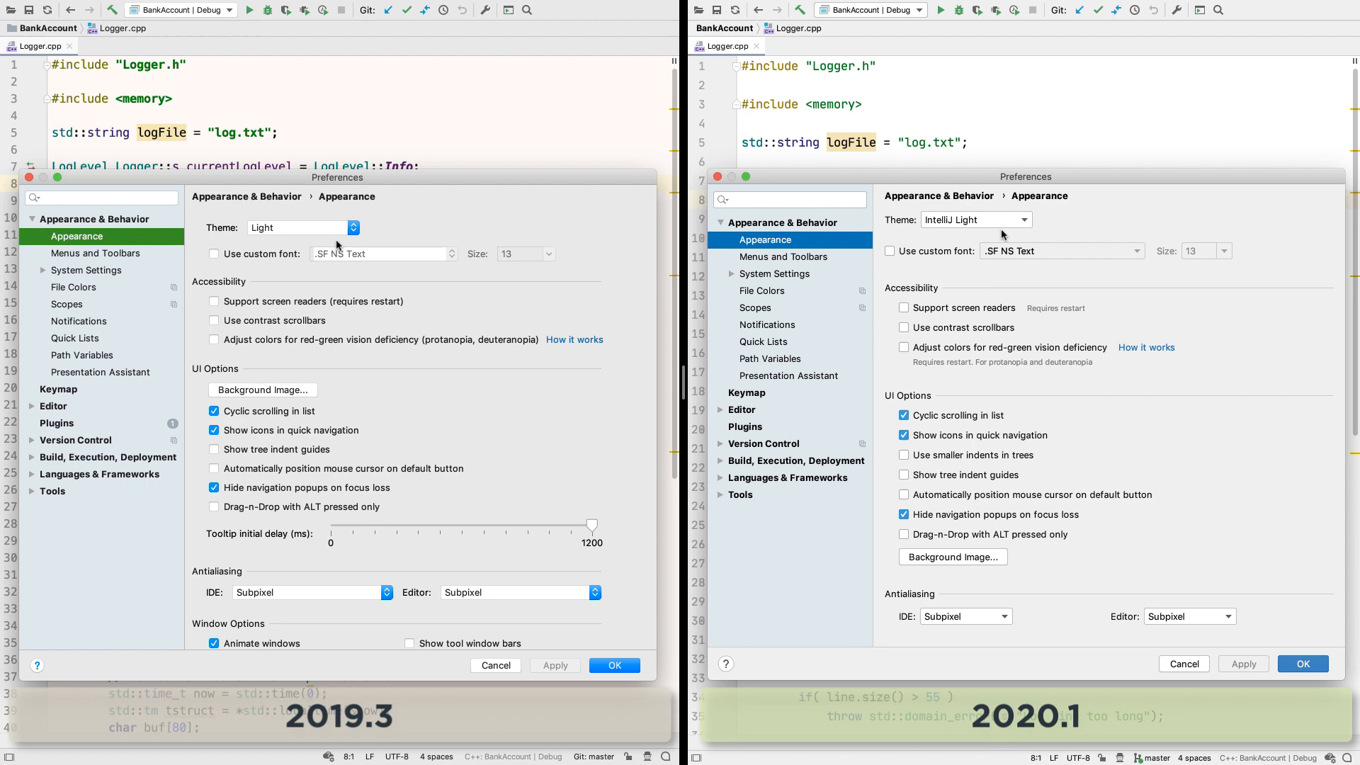
# Step: Show the Theme dropdown lists in both Preferences windows, revealing IntelliJ Light and macOS Light in 2020.1
pyautogui.click(613, 666)
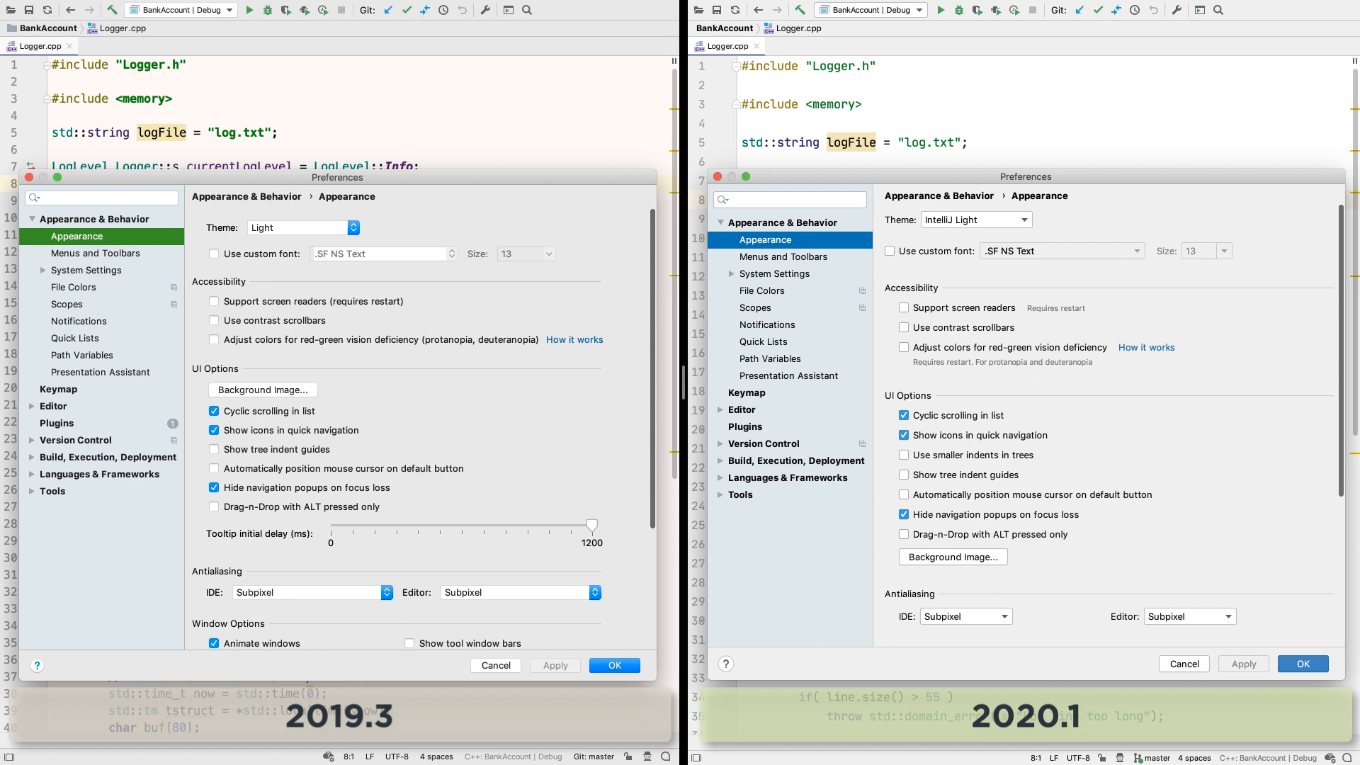
pyautogui.click(351, 227)
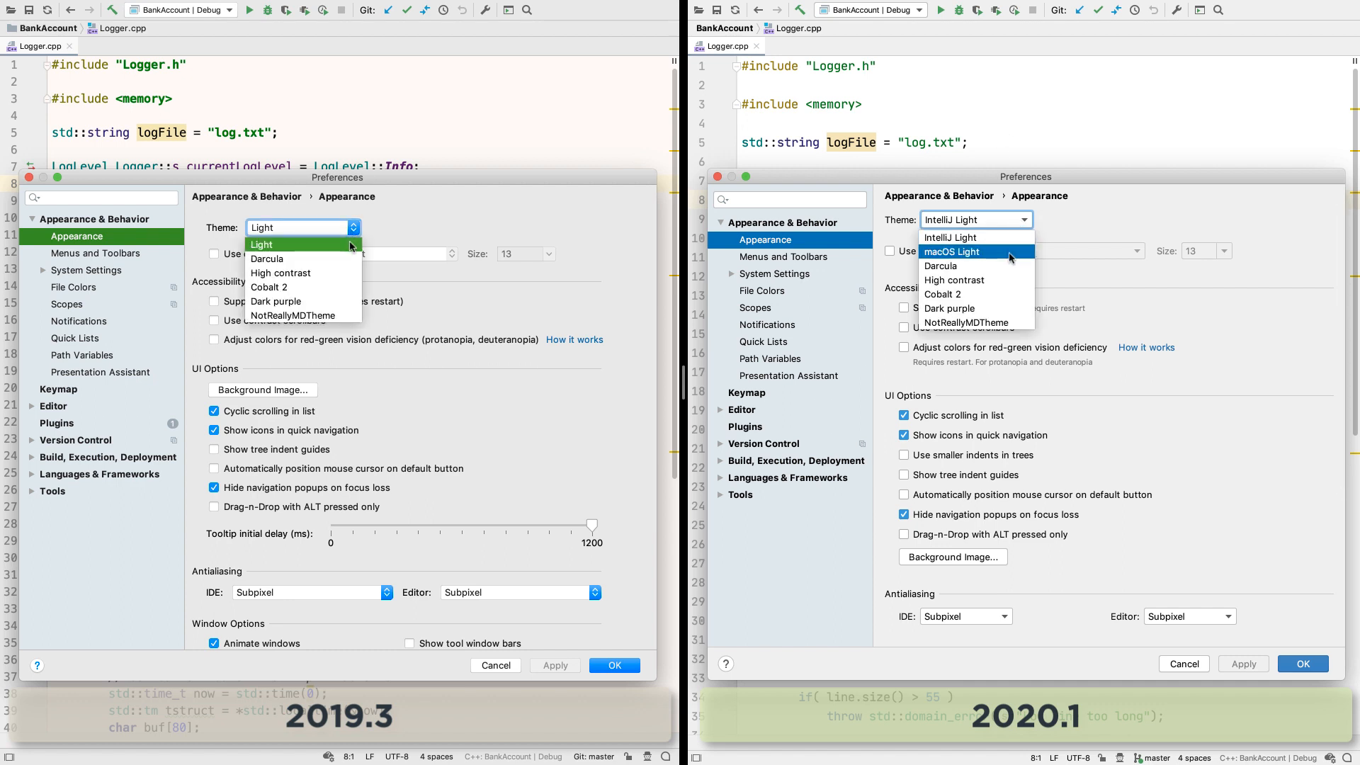
pyautogui.click(741, 408)
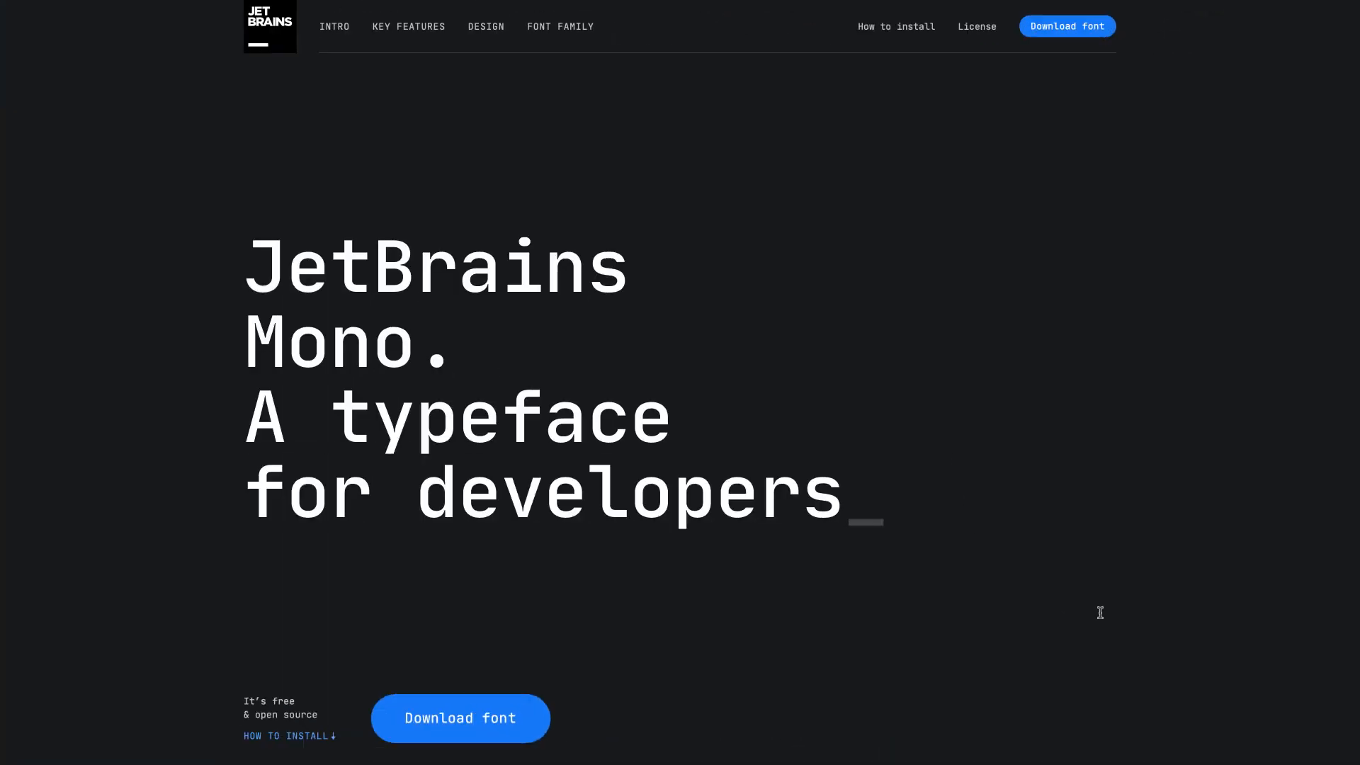
# Step: Scroll down the JetBrains Mono landing page, 'A typeface for developers'
pyautogui.scroll(-3)
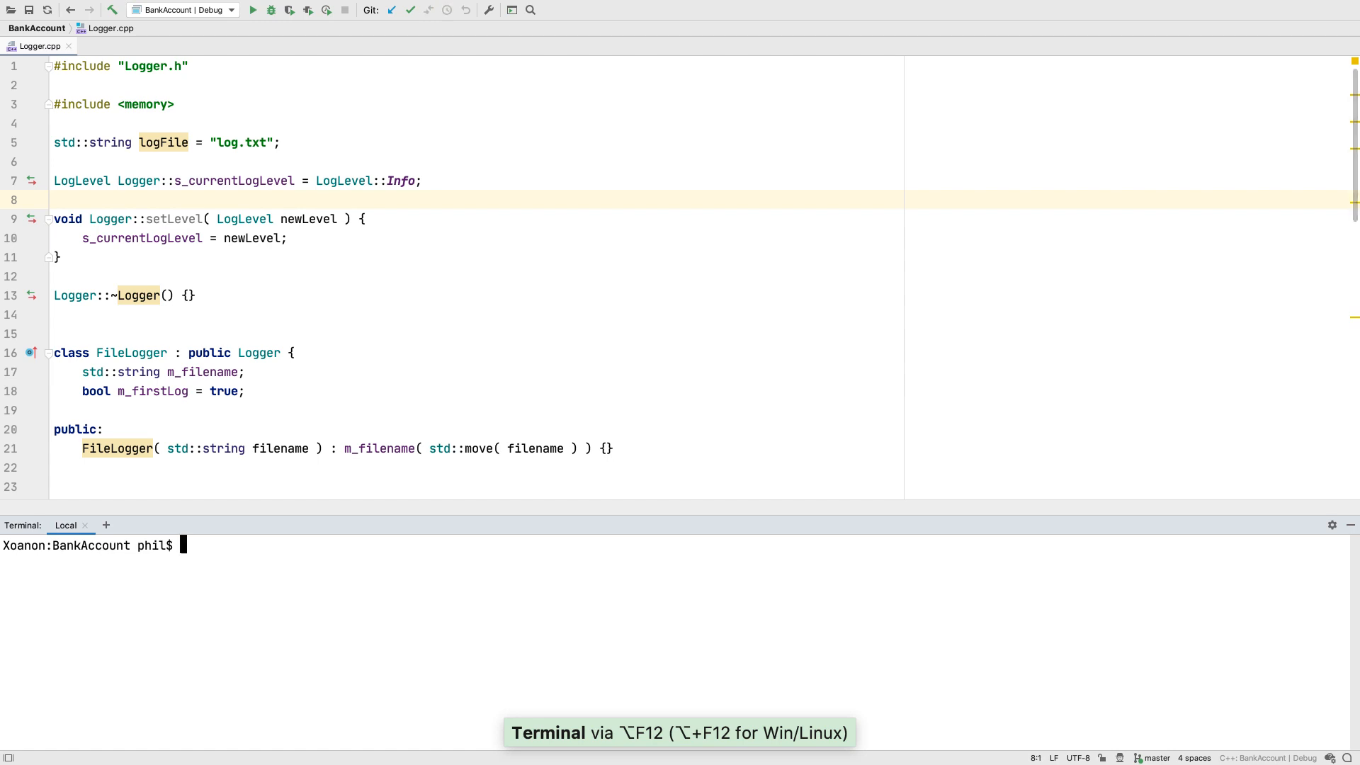
# Step: Add a second terminal session split into three tiled panes and enter ls in one
pyautogui.click(106, 525)
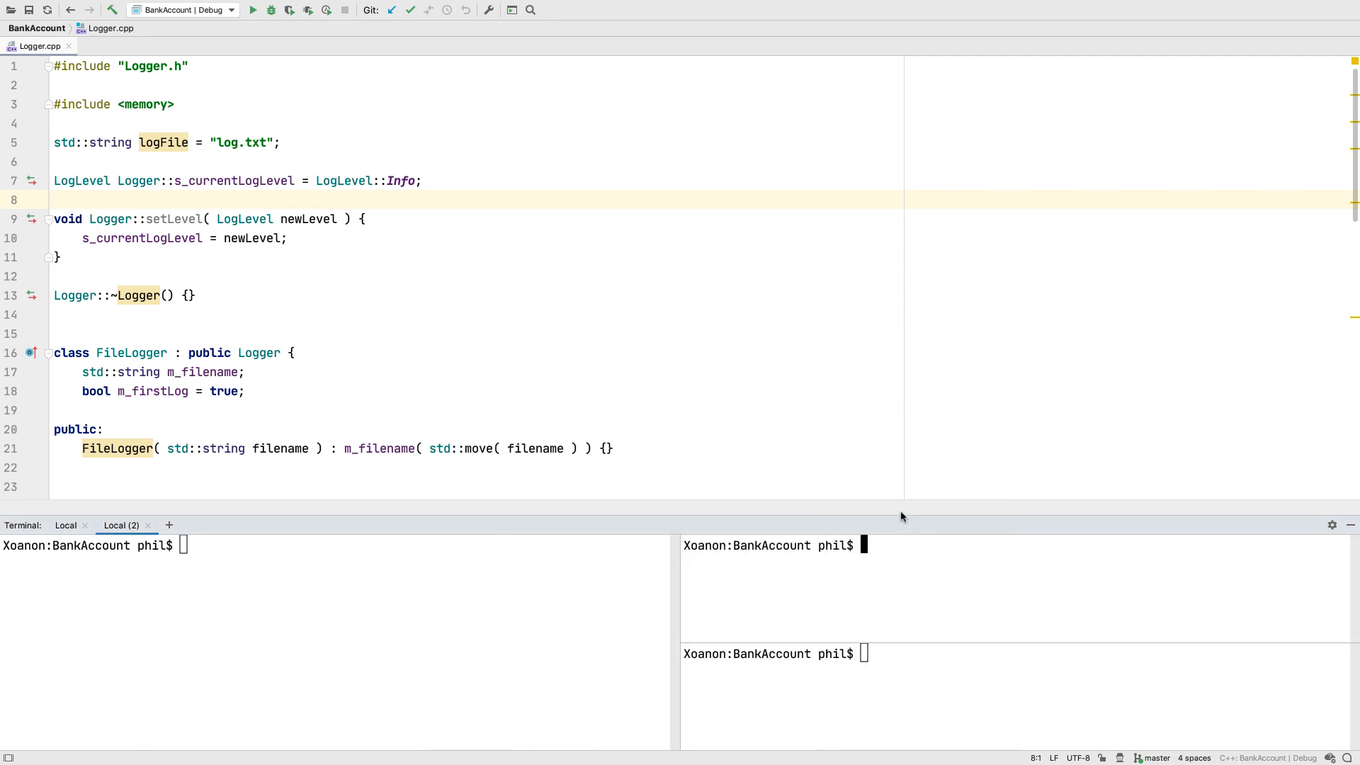
pyautogui.write('ls')
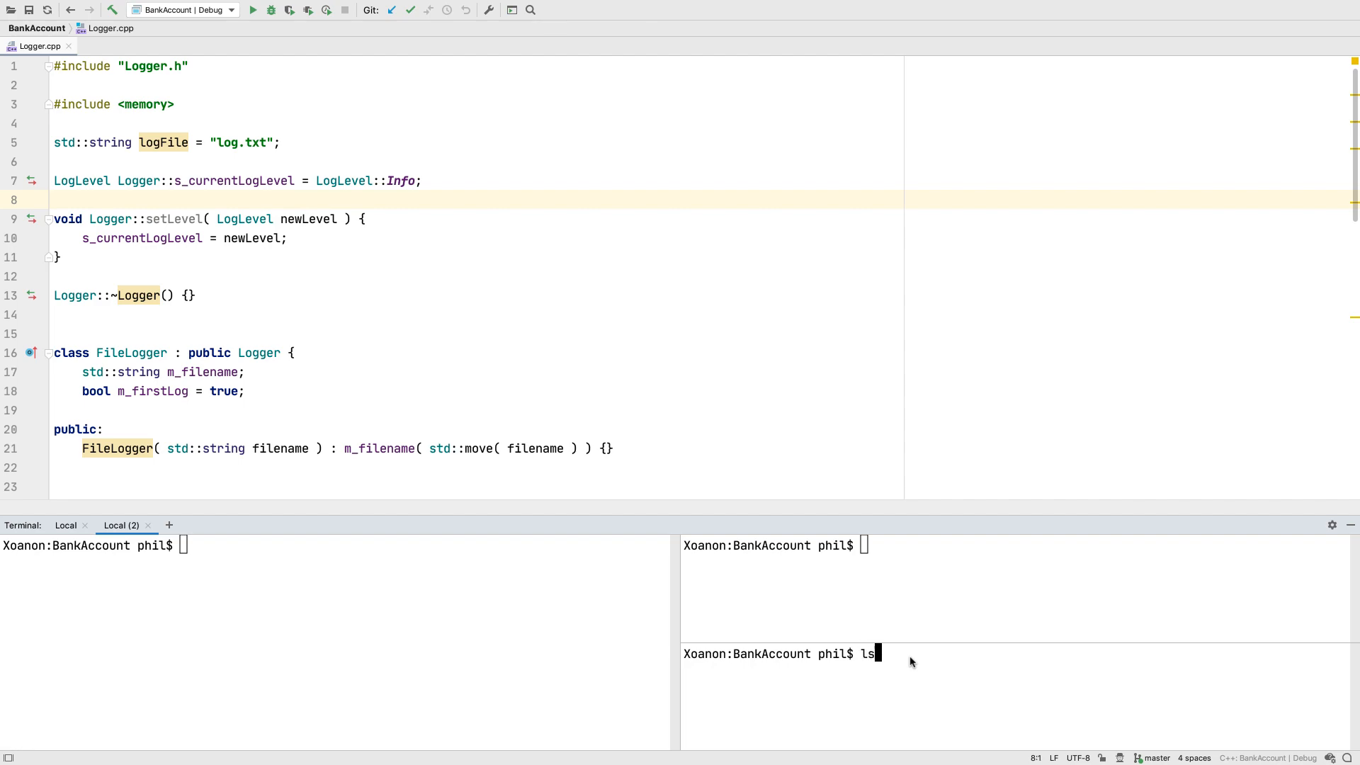